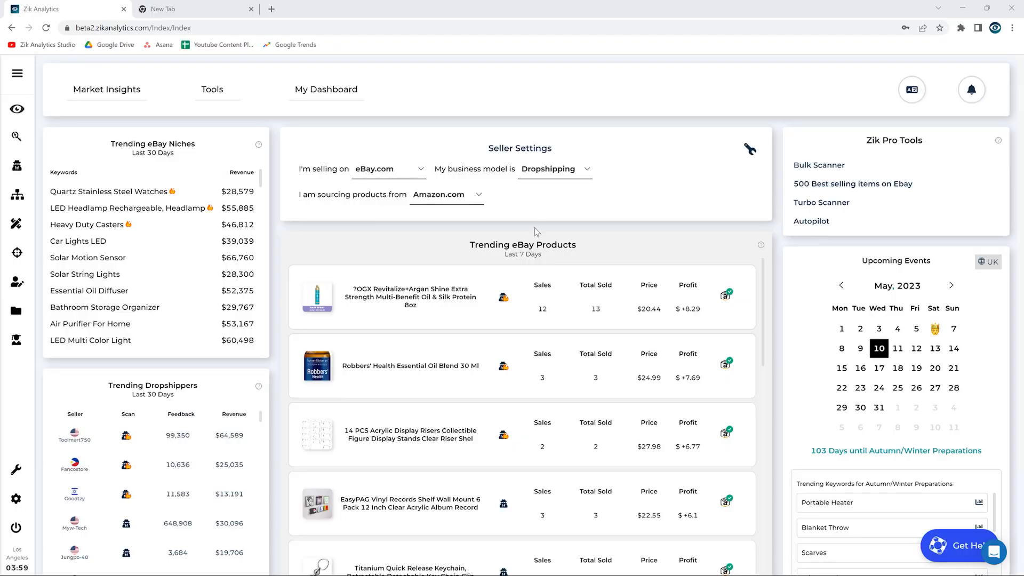
mouse_move(532, 222)
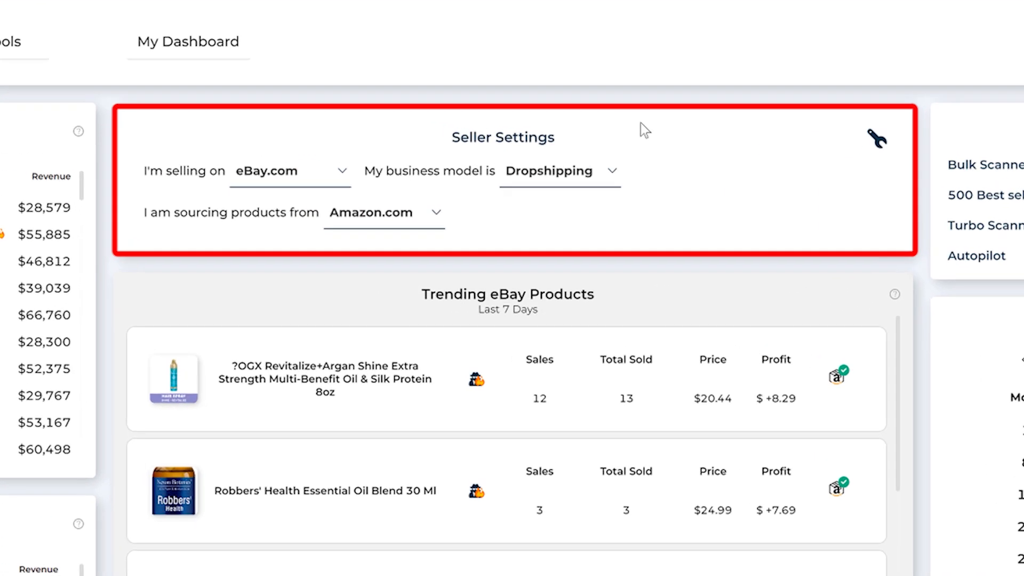
mouse_move(563, 73)
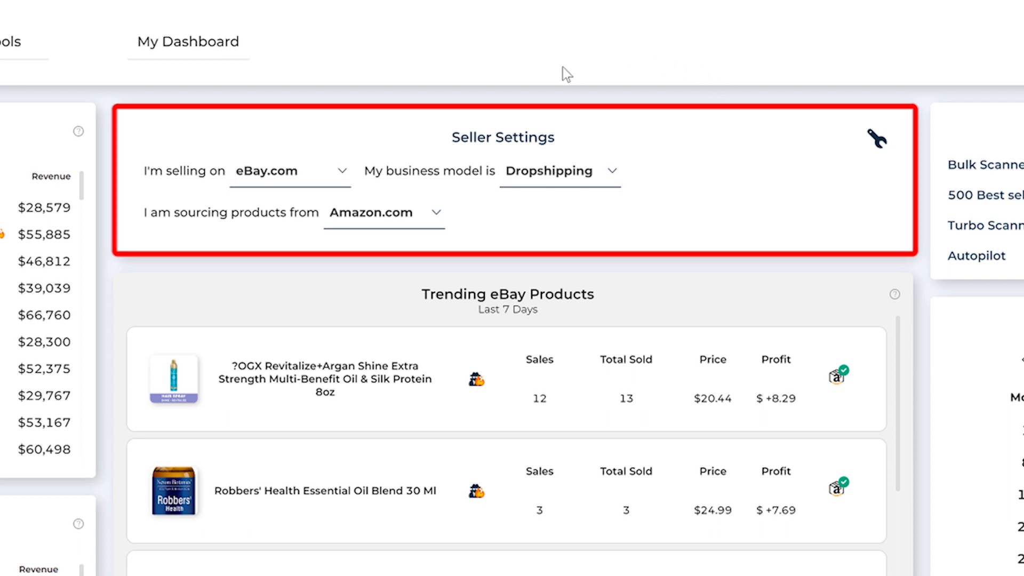
Keep Dropshipping as the business model, then list sourcing marketplaces Amazon.com, AliExpress and Walmart
left_click(289, 171)
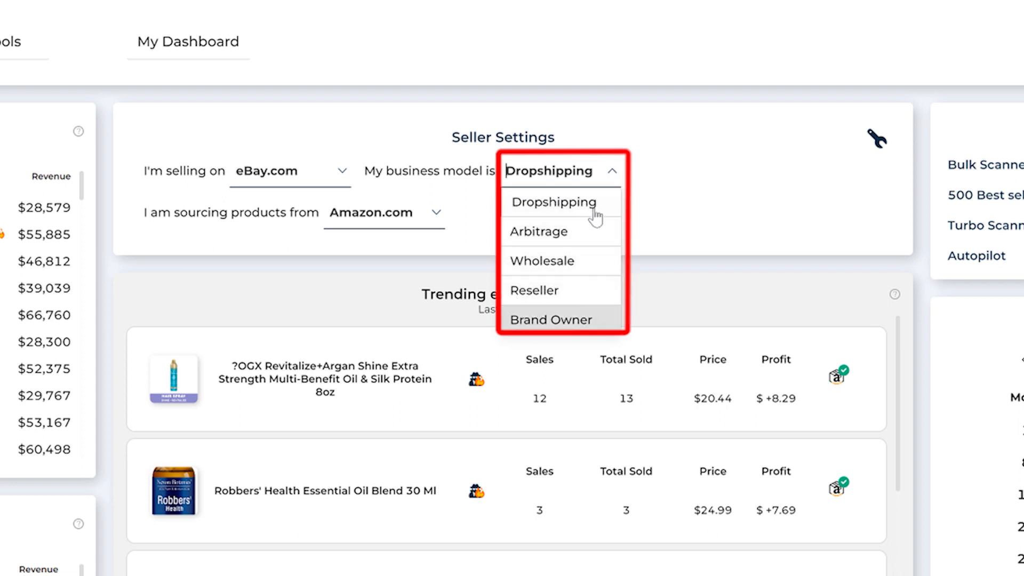
left_click(553, 201)
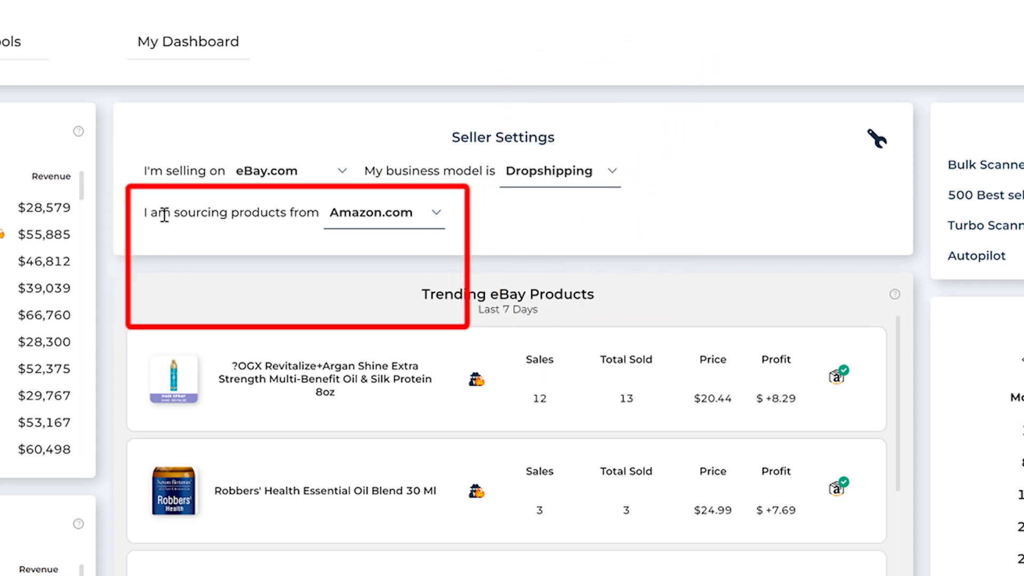
left_click(383, 212)
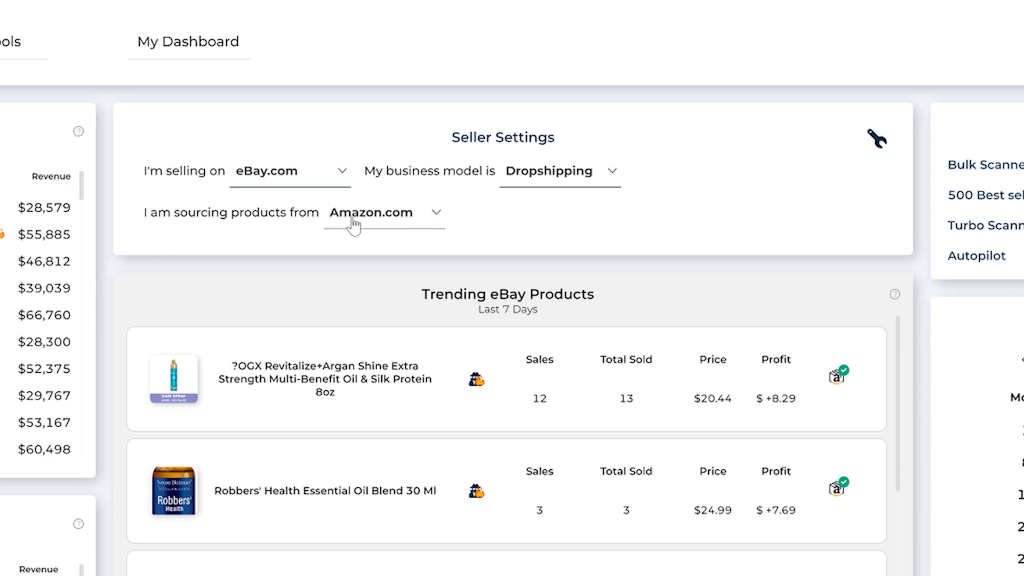
left_click(383, 212)
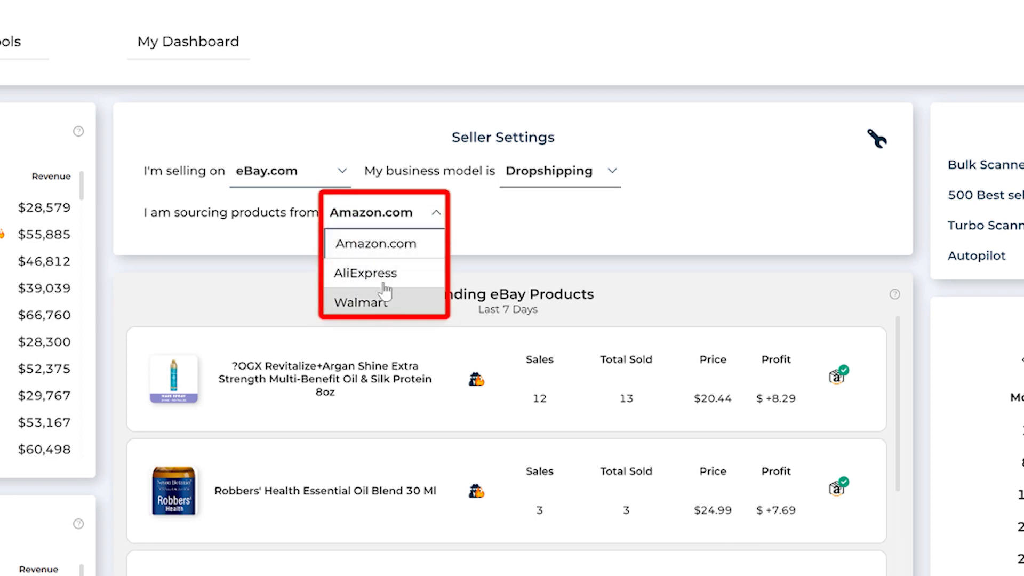
mouse_move(435, 261)
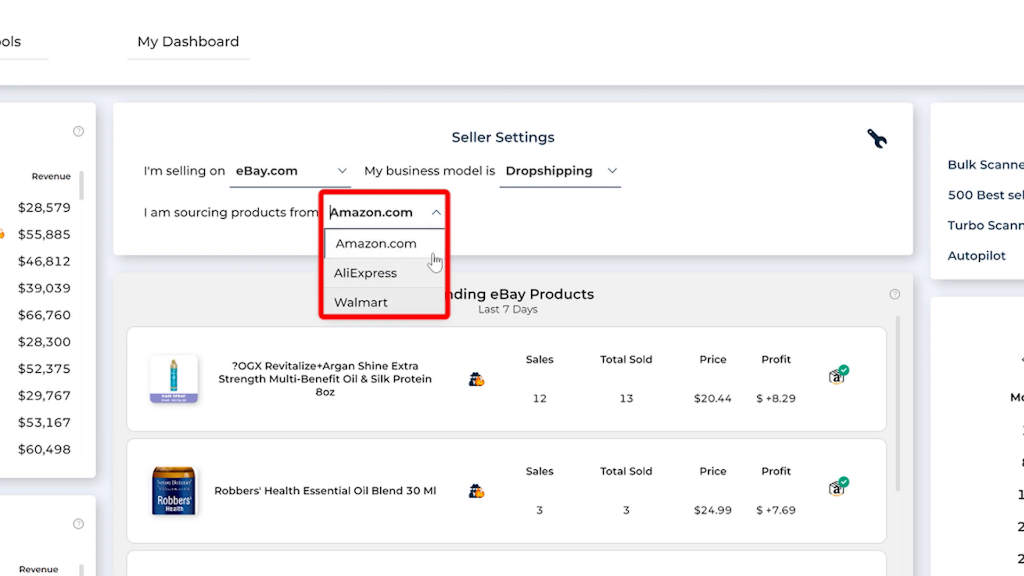
mouse_move(377, 244)
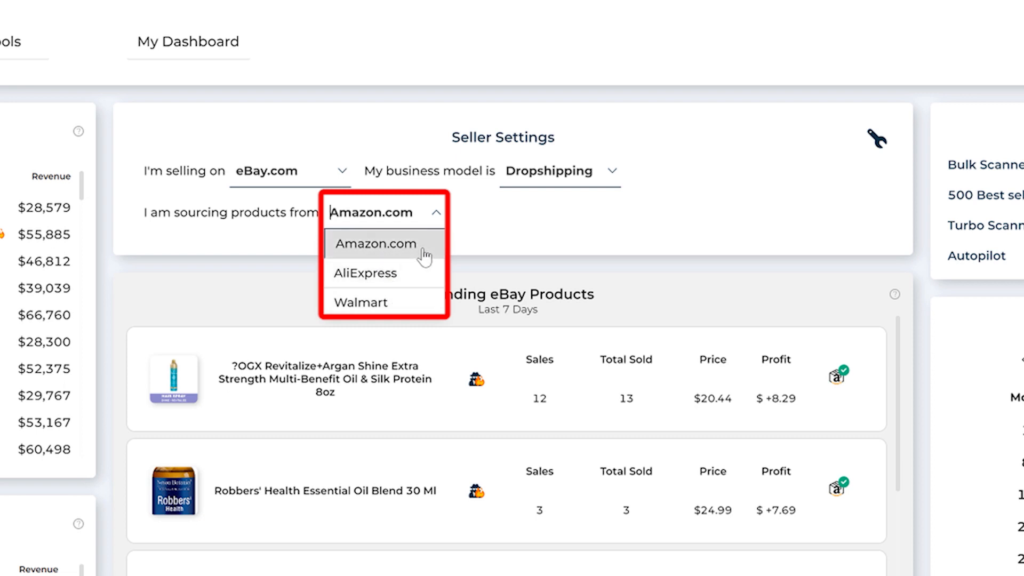
mouse_move(405, 261)
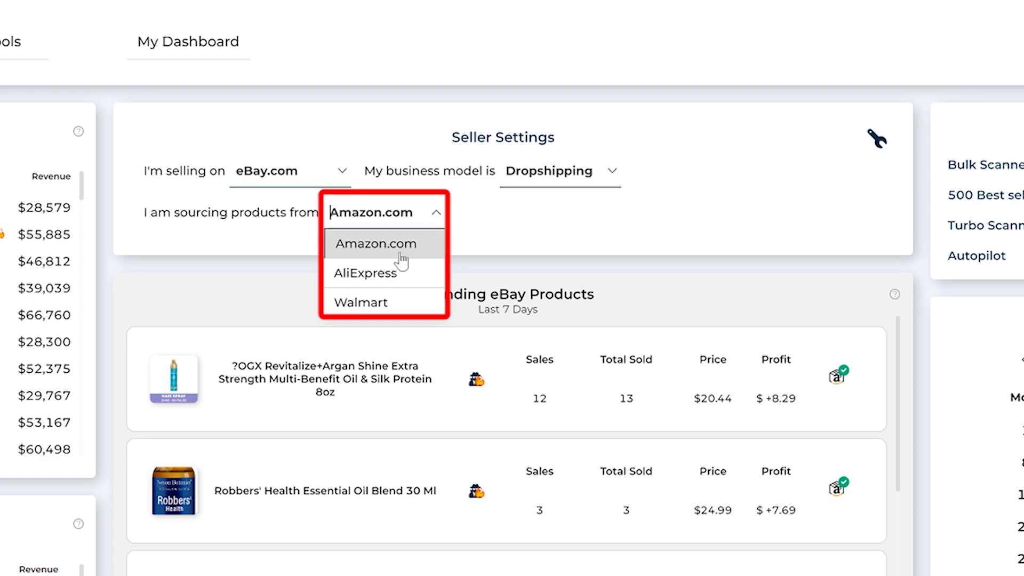
Source from AliExpress, then Walmart, so trending eBay products show Walmart items with profit figures
left_click(364, 273)
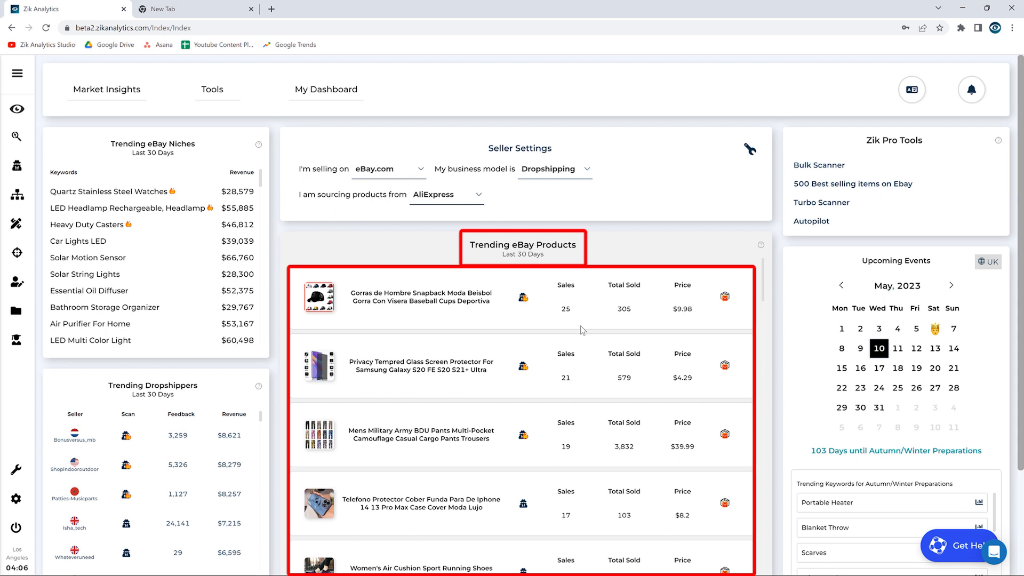
mouse_move(582, 365)
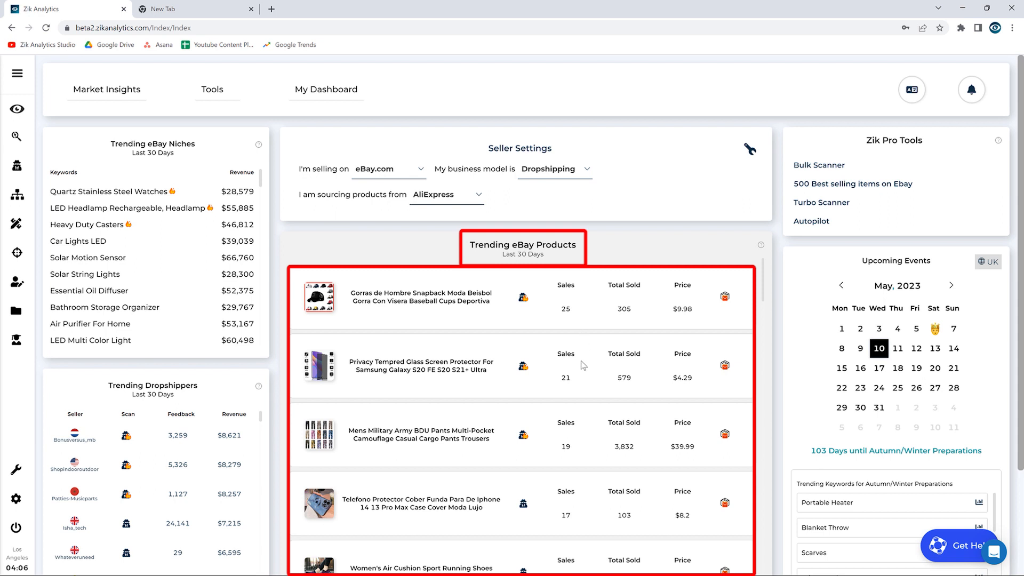
mouse_move(582, 371)
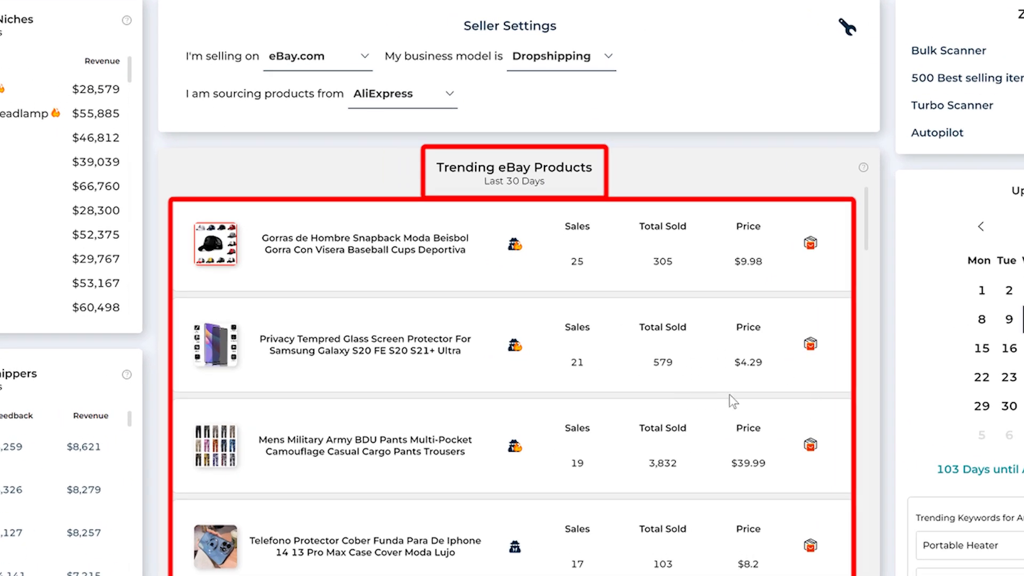
mouse_move(744, 311)
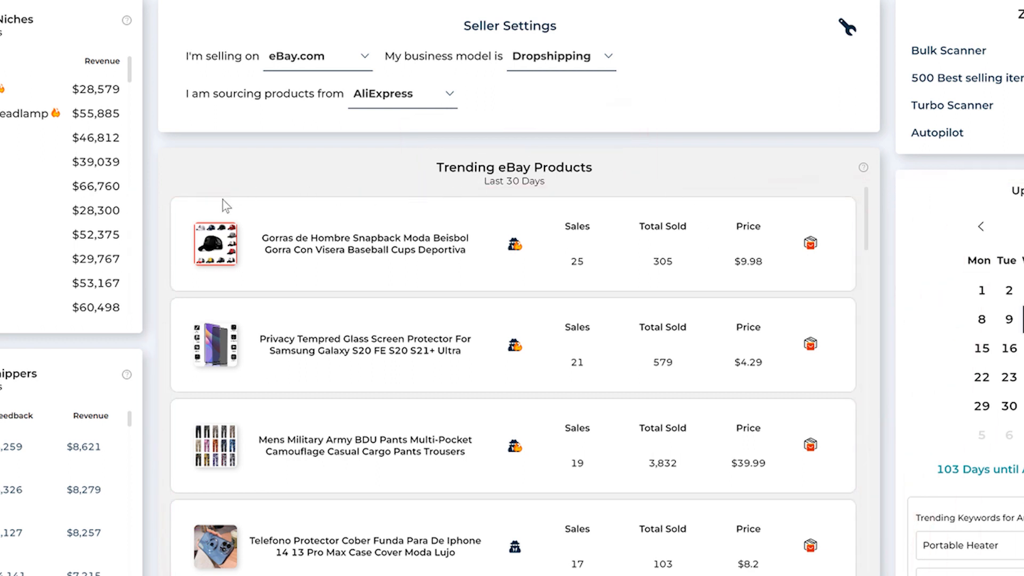
mouse_move(514, 243)
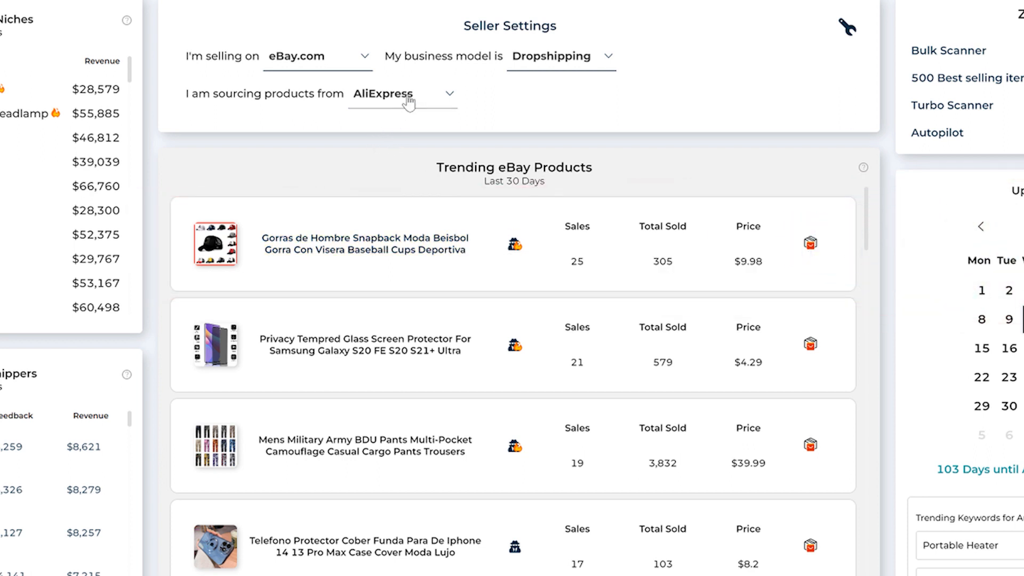
left_click(402, 94)
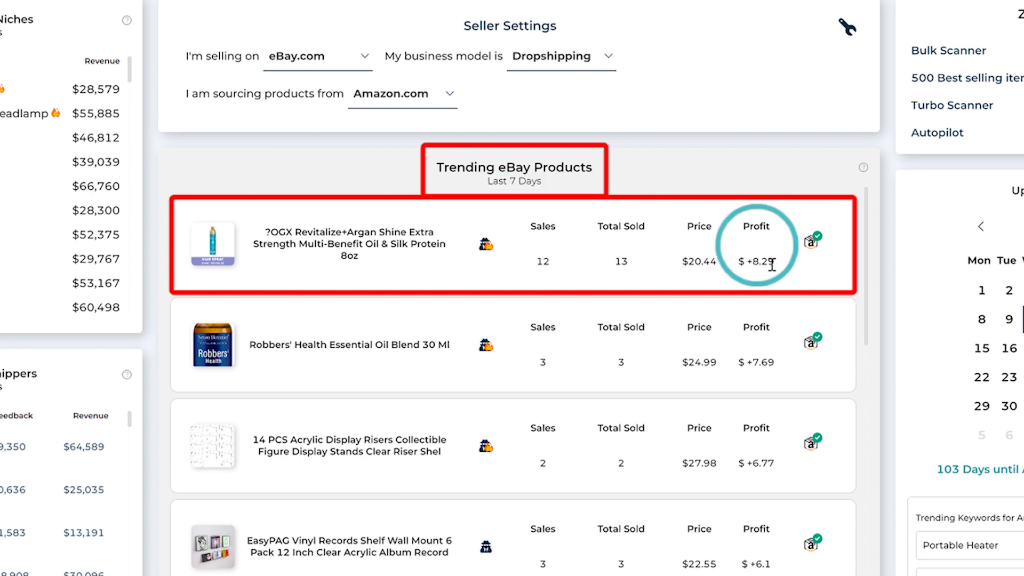
left_click(403, 93)
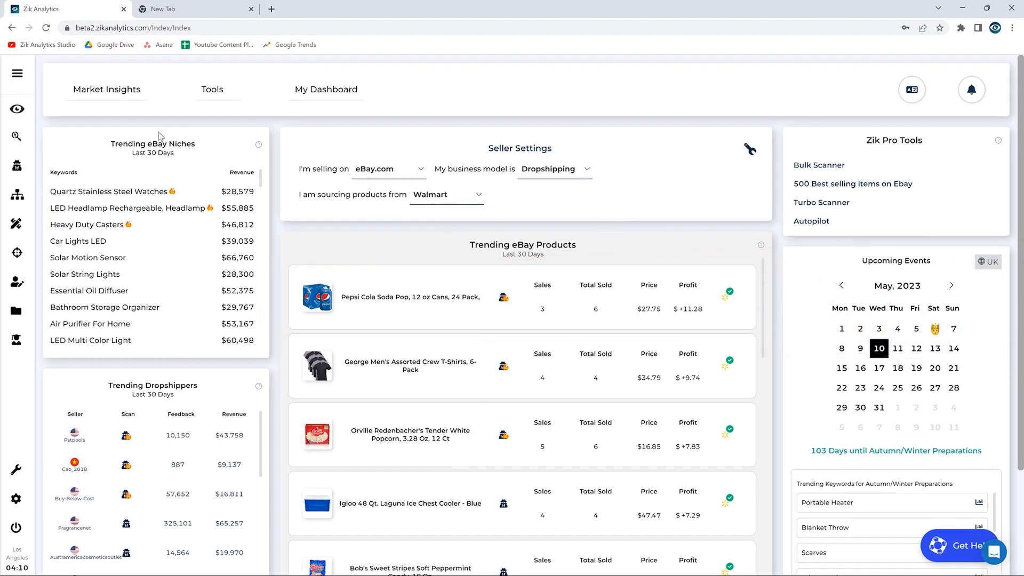
double_click(153, 143)
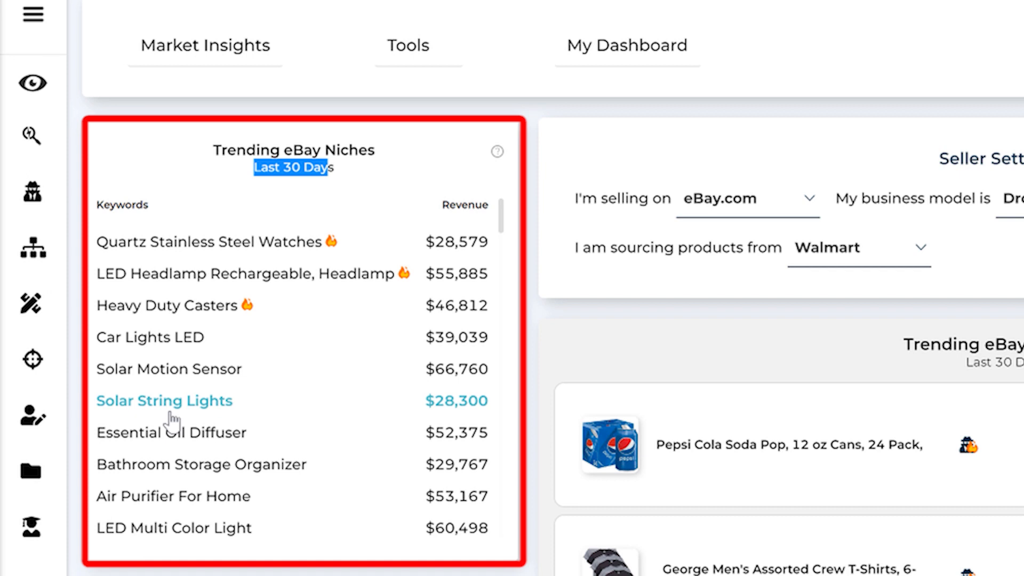
mouse_move(253, 273)
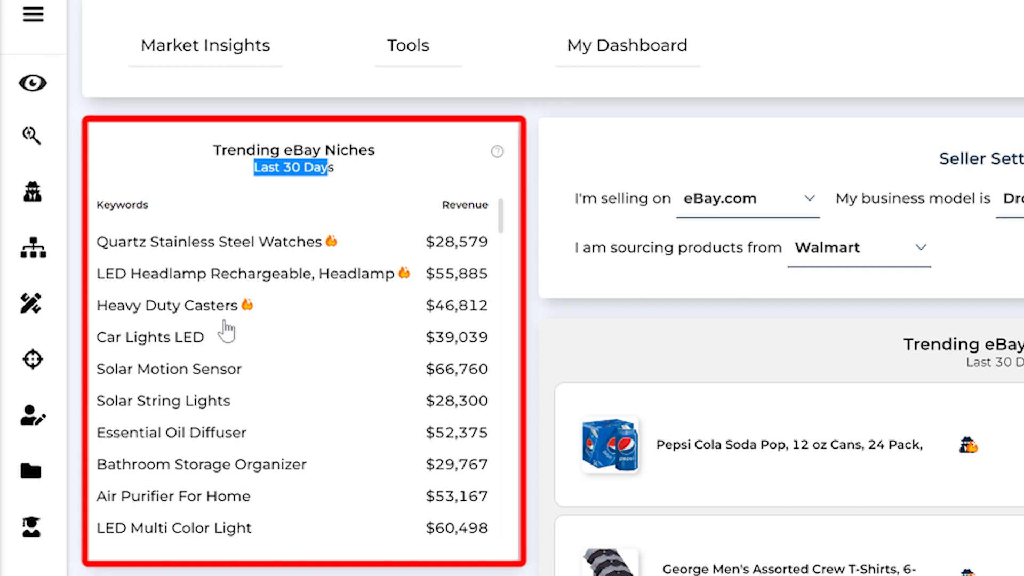
mouse_move(307, 423)
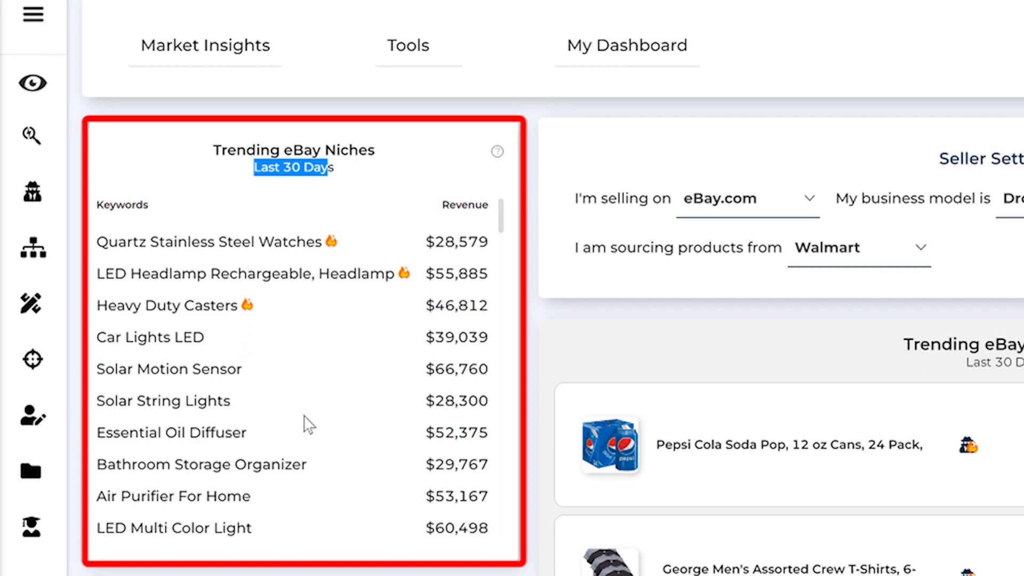
mouse_move(329, 396)
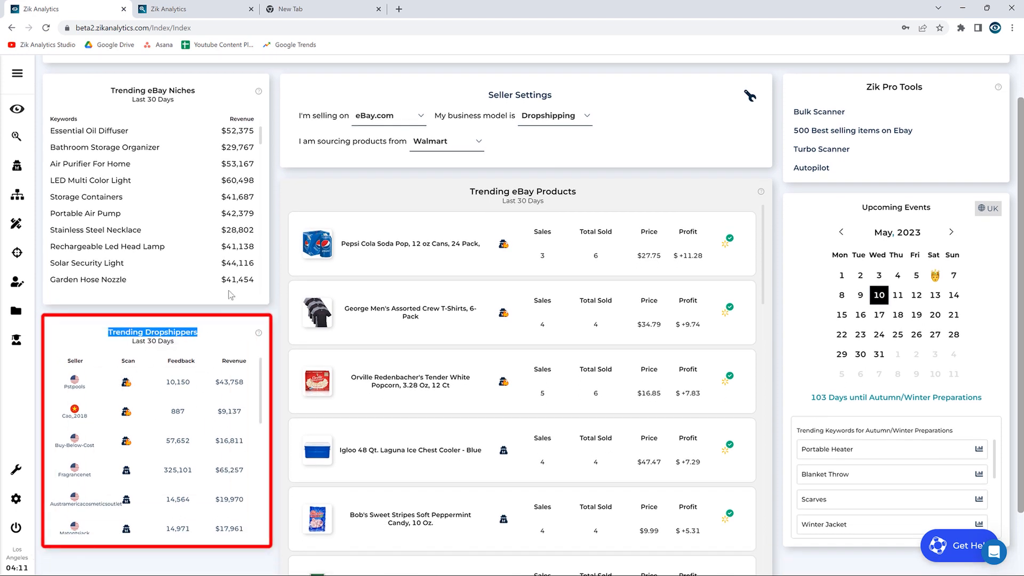
left_click(554, 115)
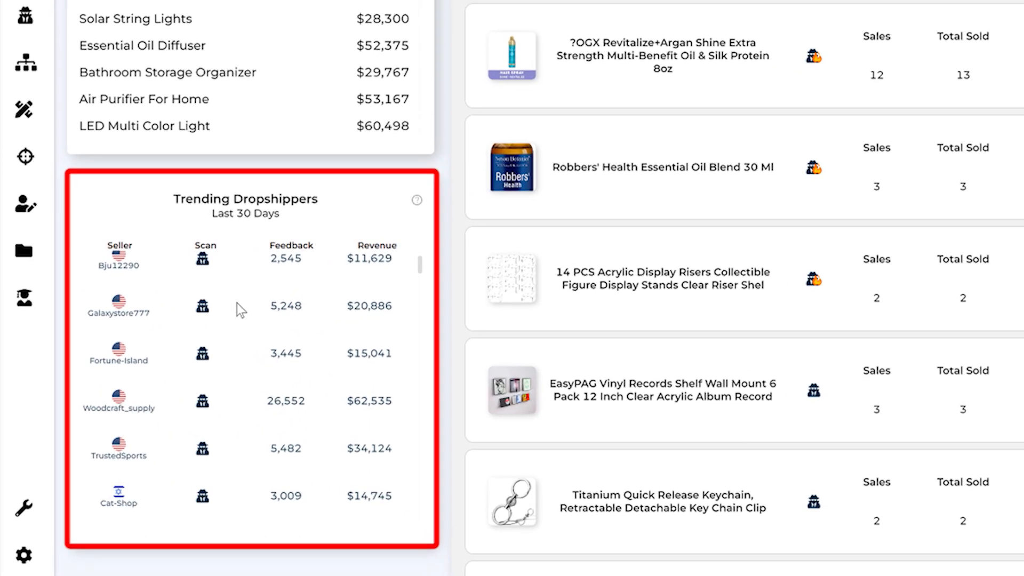
mouse_move(239, 311)
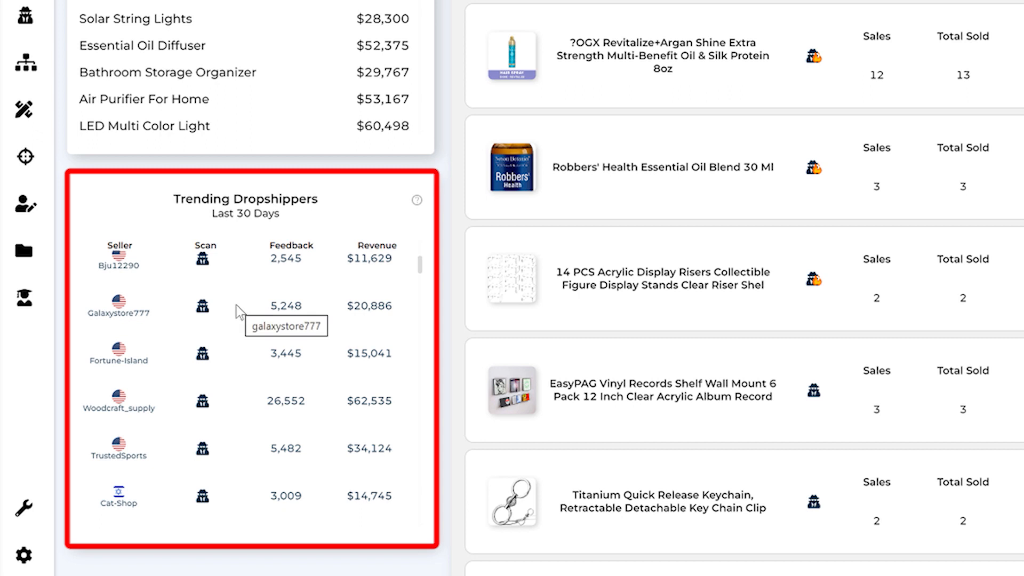
scroll("down", 3)
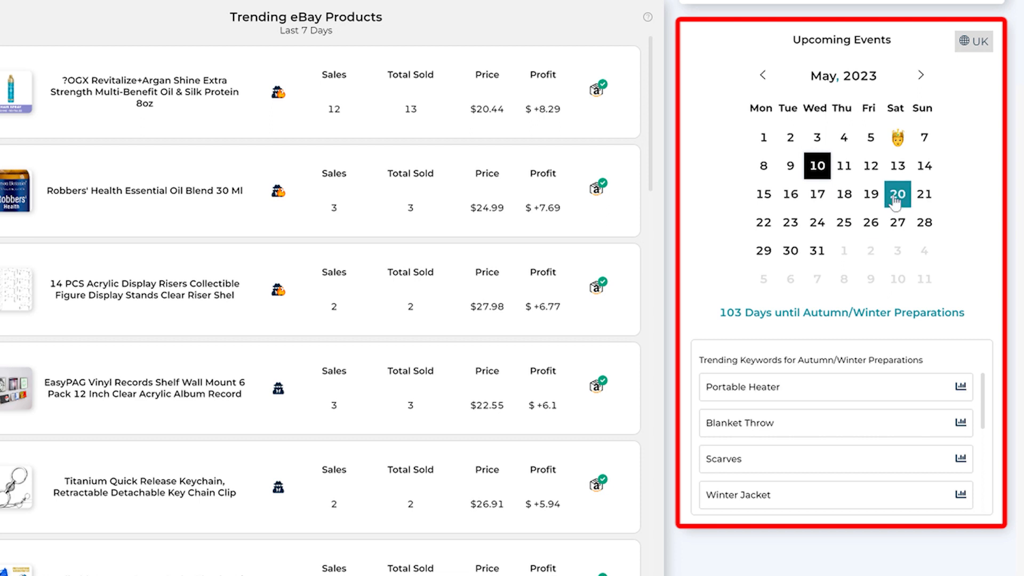
mouse_move(834, 430)
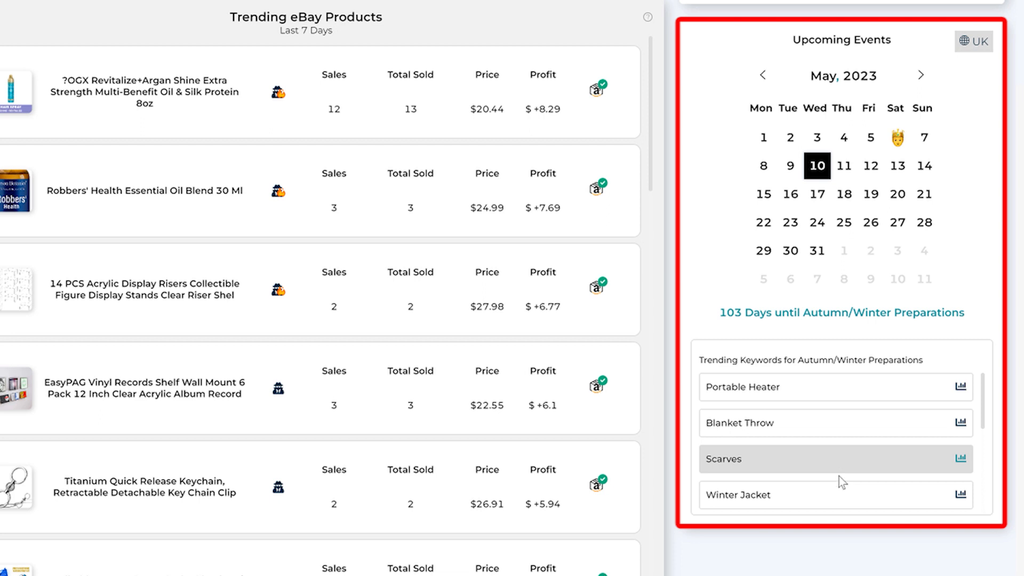
mouse_move(846, 497)
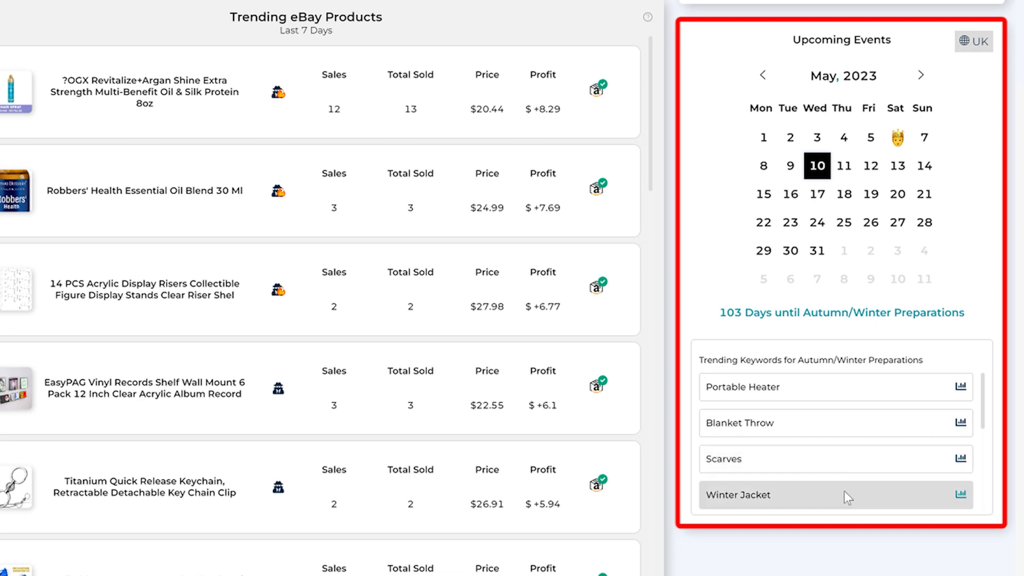
mouse_move(849, 468)
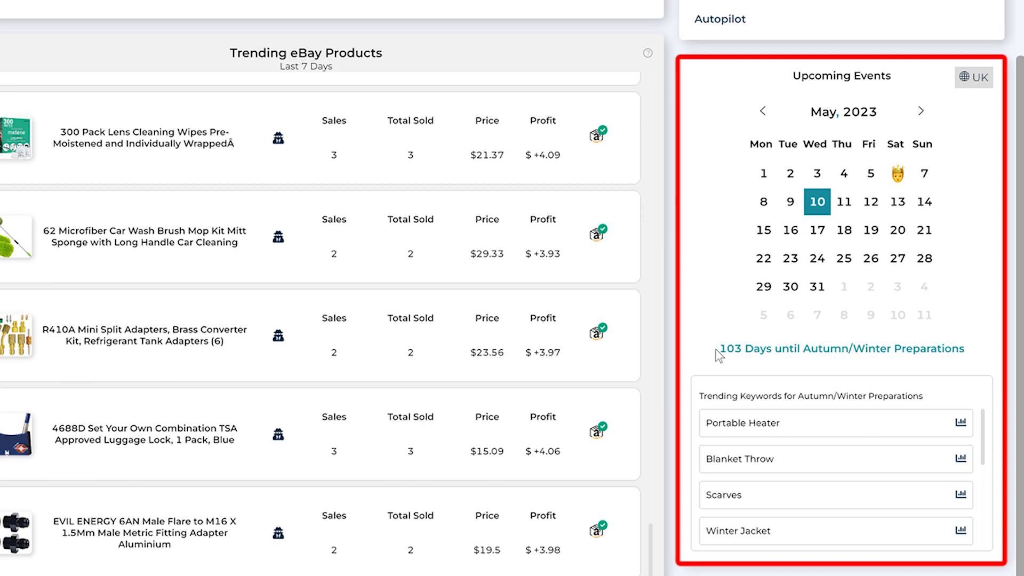
mouse_move(731, 369)
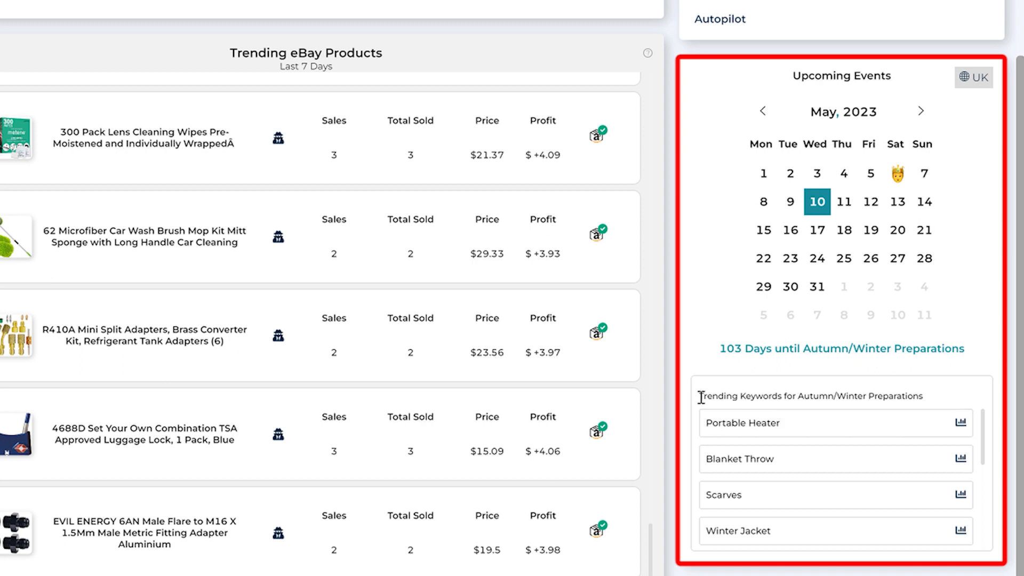
triple_click(809, 396)
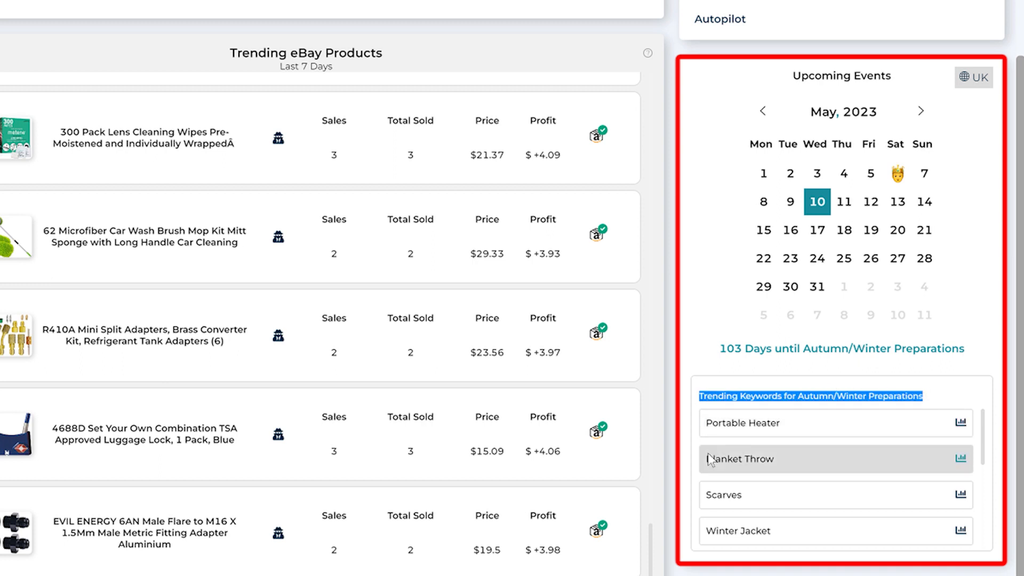
mouse_move(760, 503)
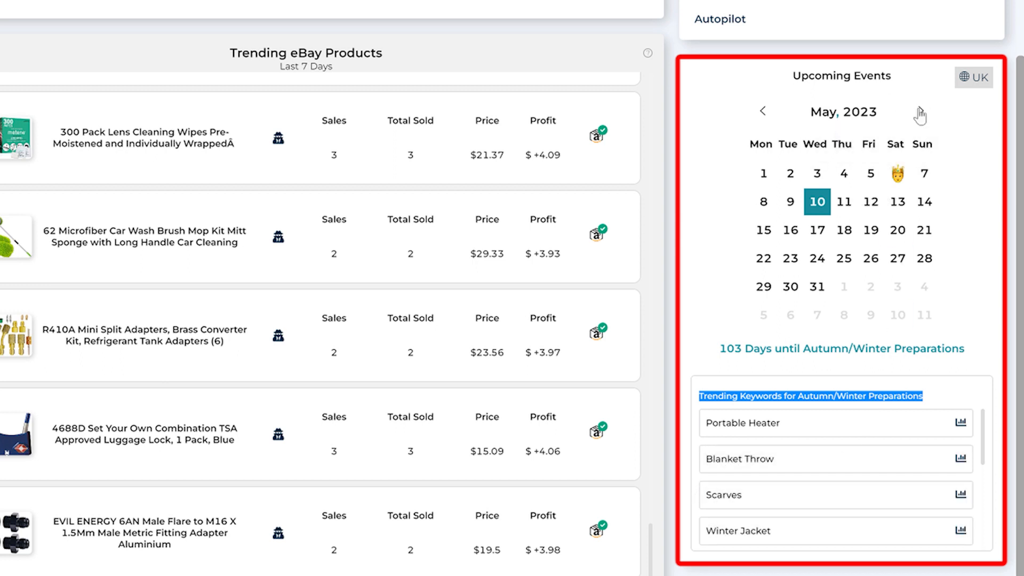
left_click(919, 111)
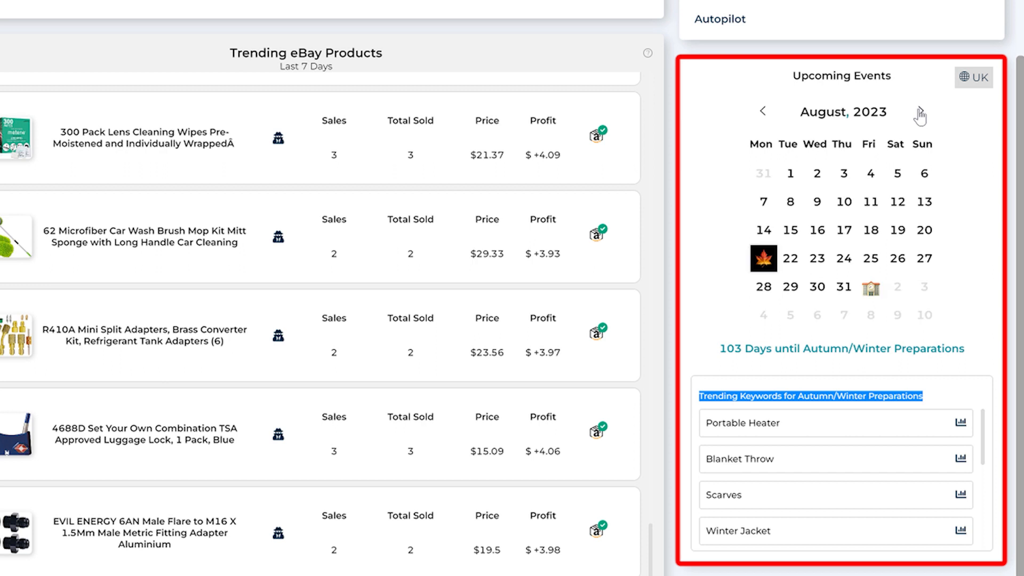
mouse_move(763, 258)
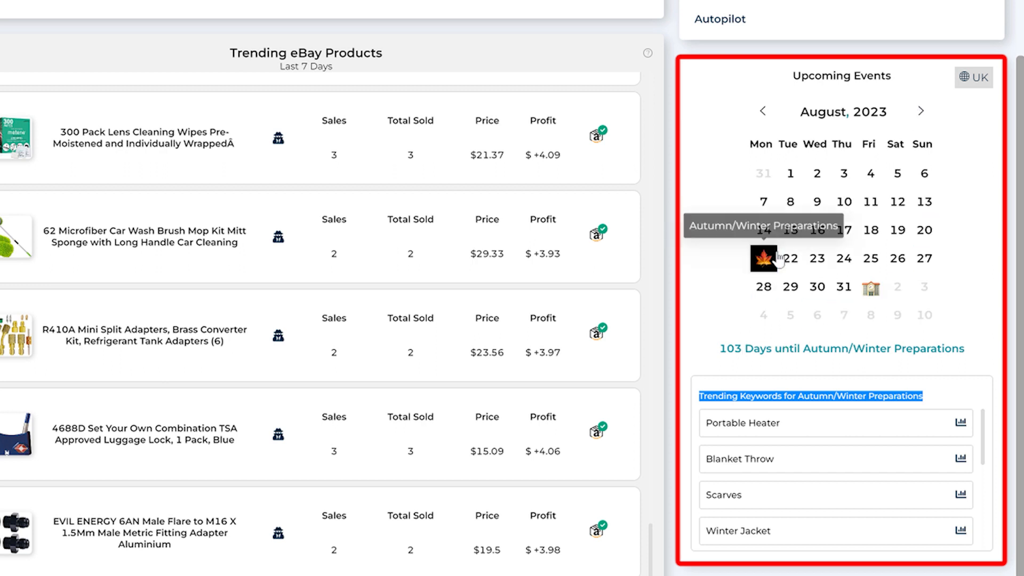
mouse_move(869, 288)
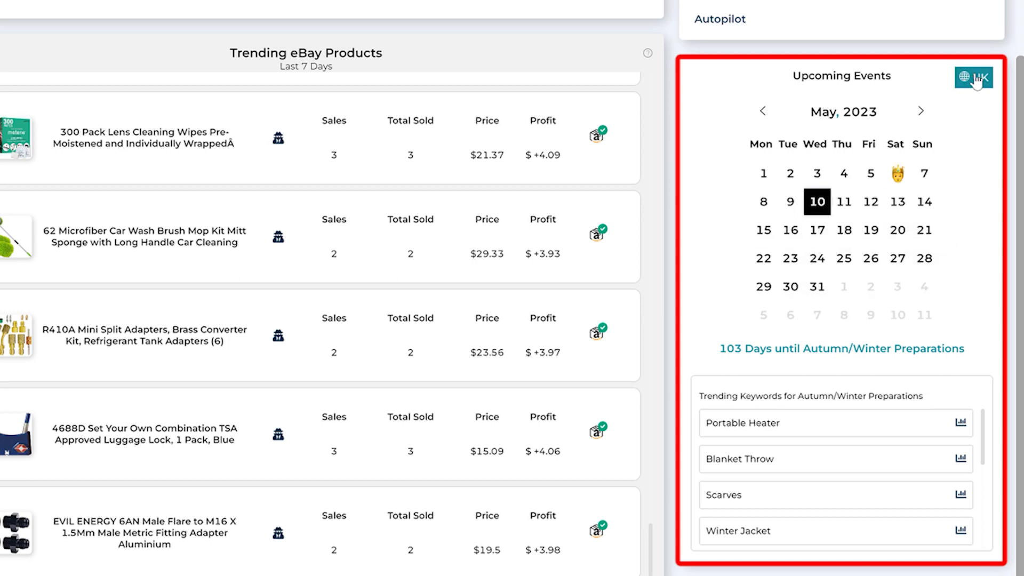
Toggle Upcoming Events from UK to US, showing 15 days until National Wine Day
left_click(972, 78)
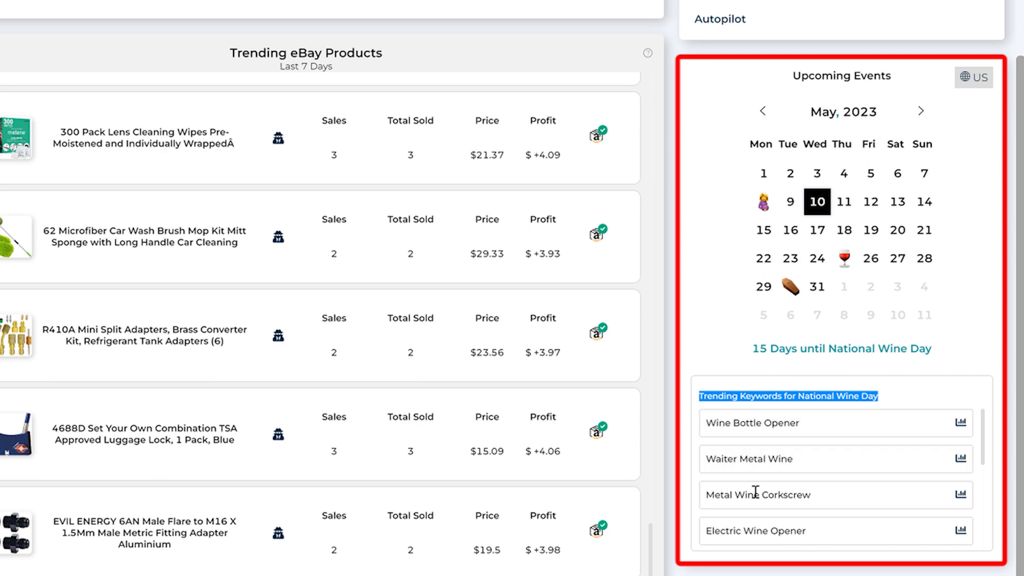
mouse_move(754, 526)
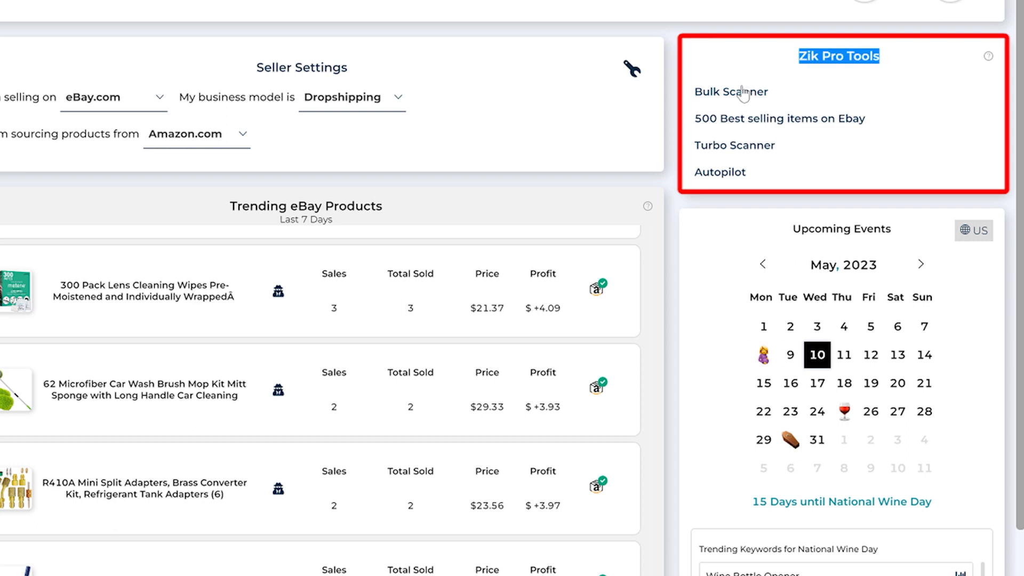
mouse_move(859, 133)
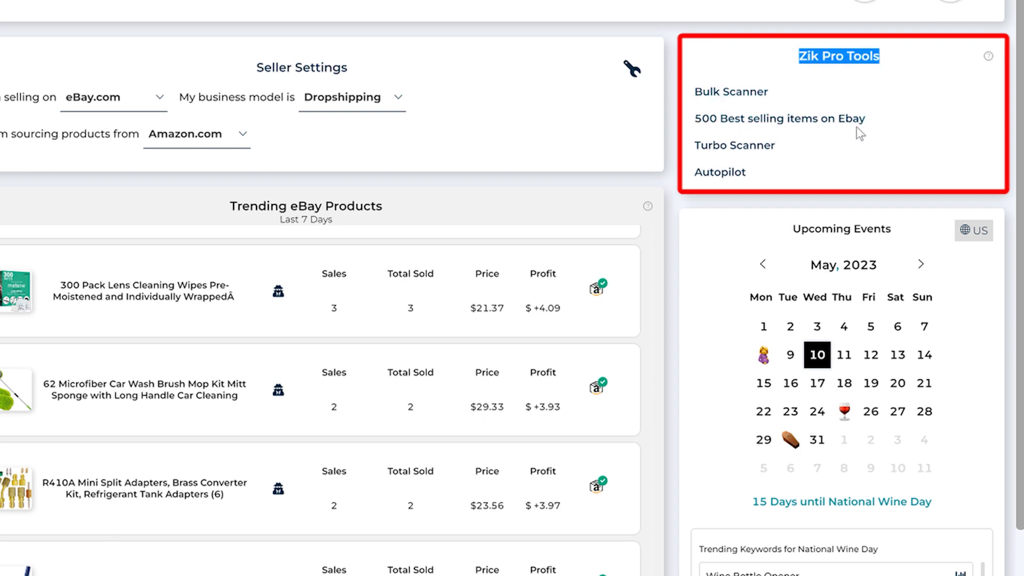
mouse_move(709, 224)
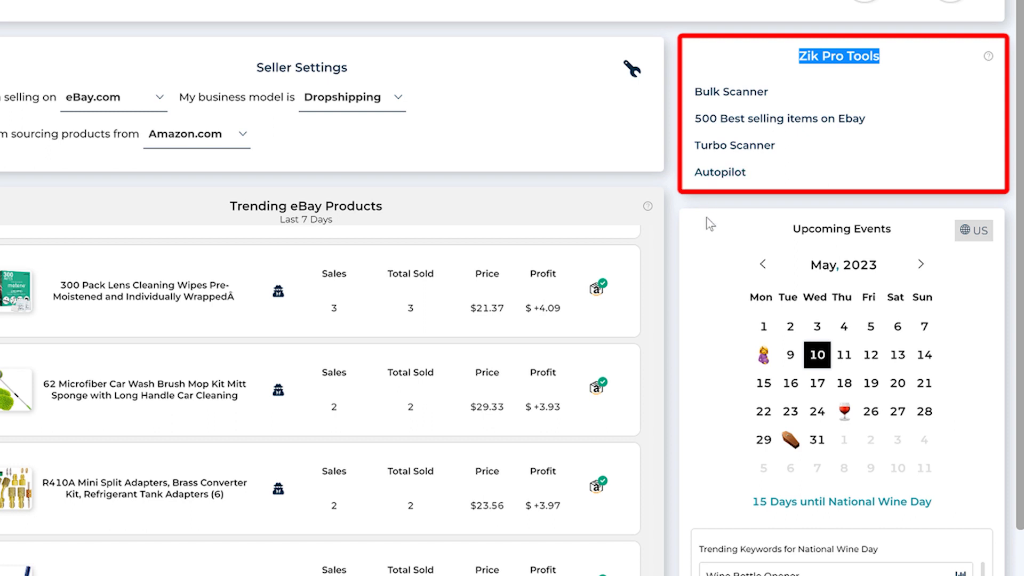